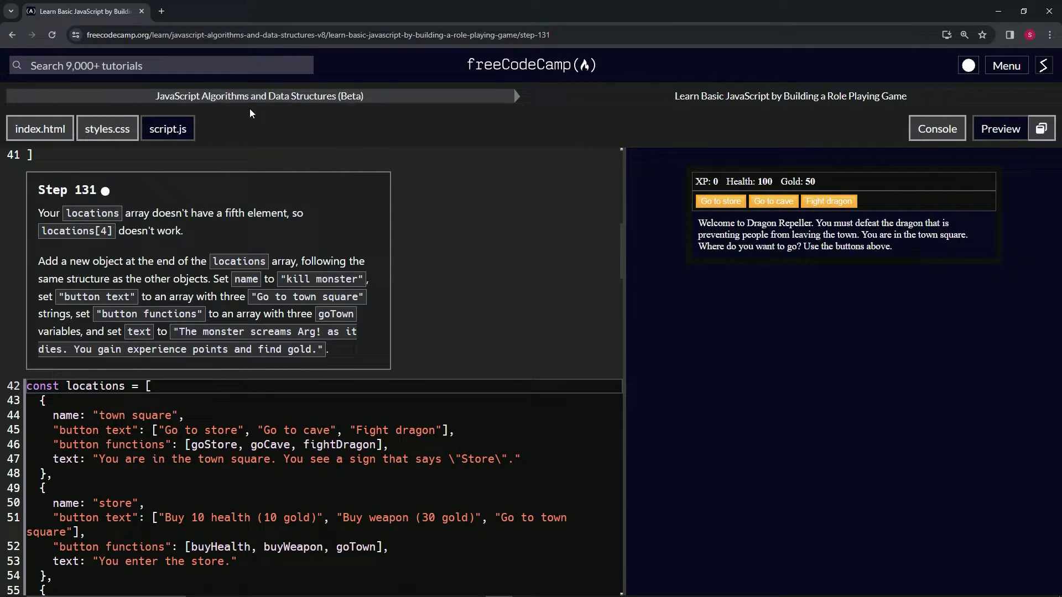
pyautogui.moveTo(790, 95)
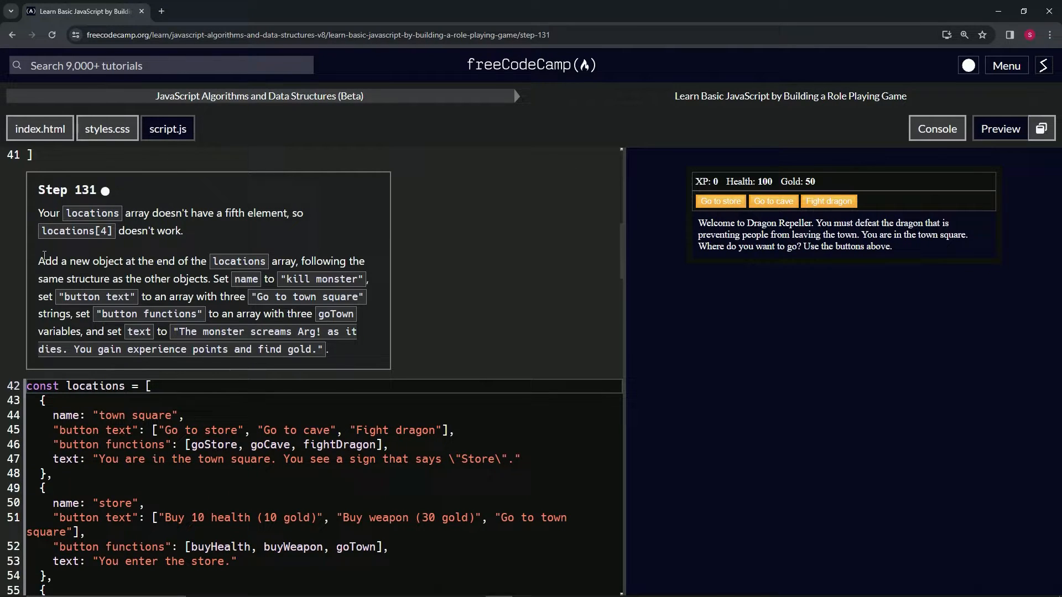
pyautogui.moveTo(163, 260)
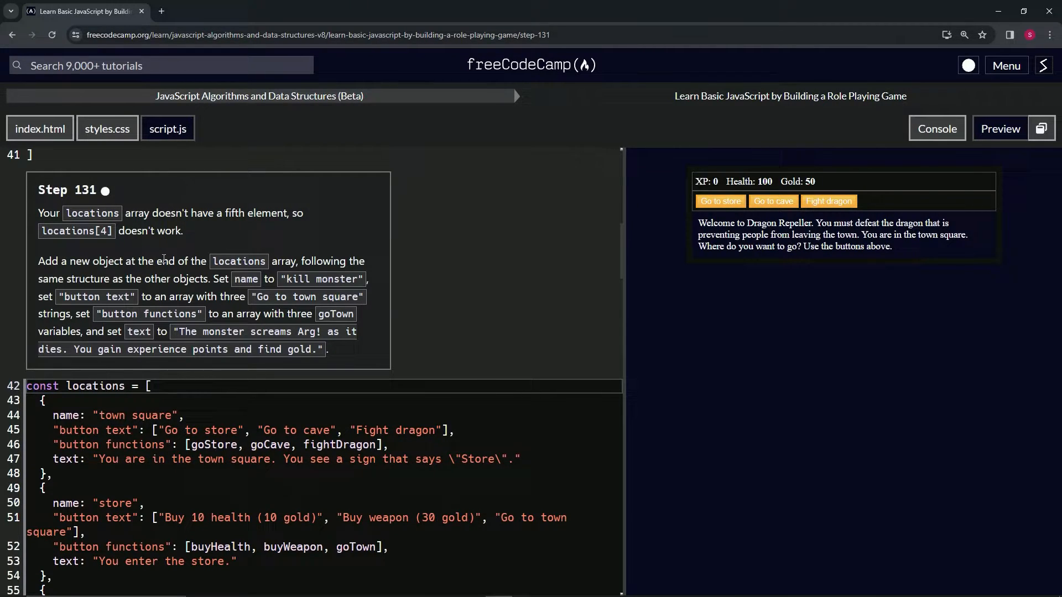
pyautogui.moveTo(379, 264)
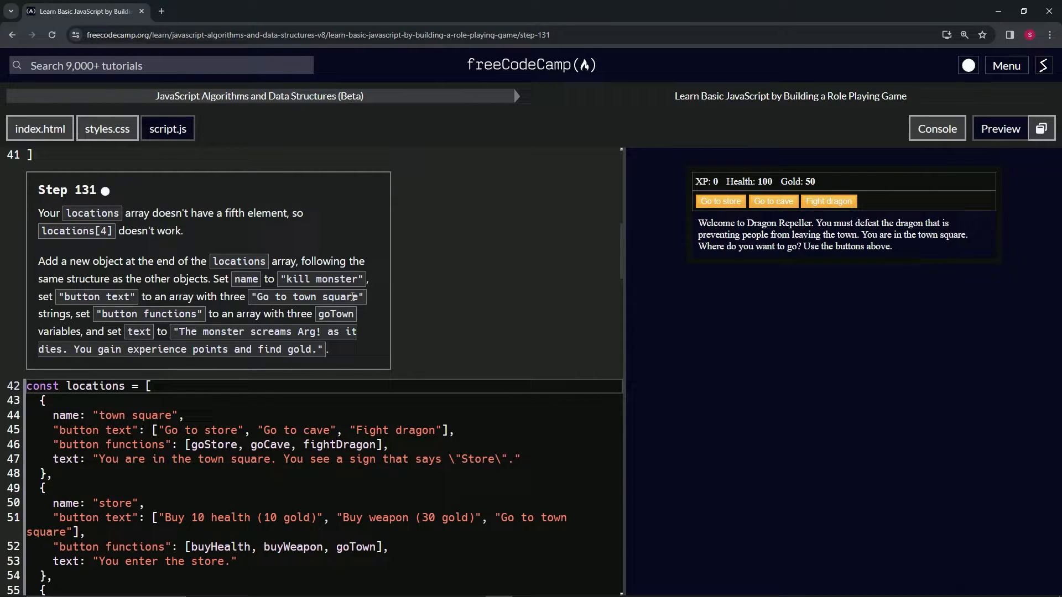
pyautogui.moveTo(265, 309)
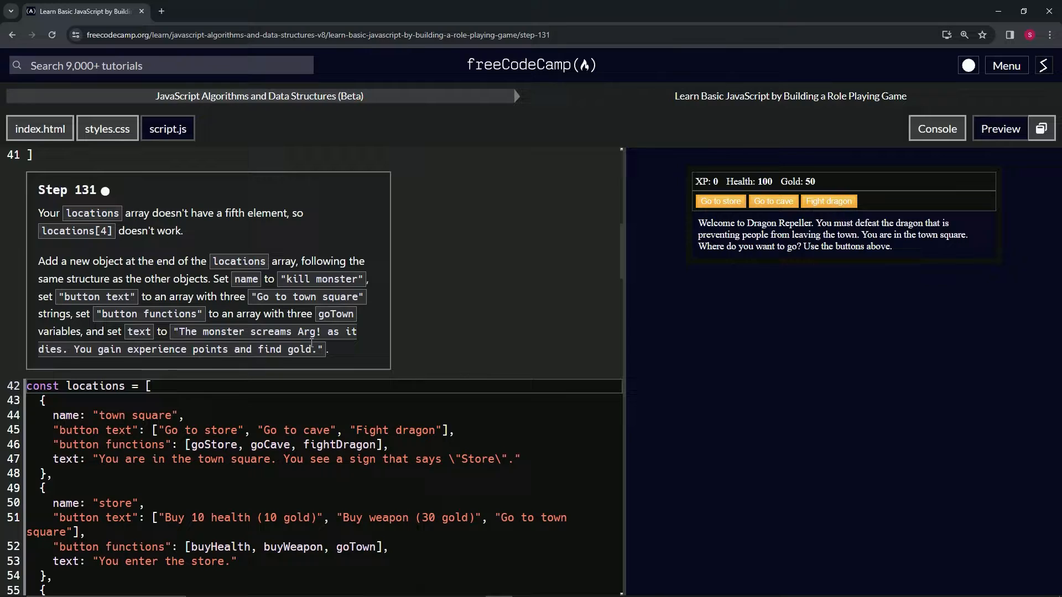
# Name the copied fifth object 'kill monster' with three 'Go to town square' buttons calling goTown.
pyautogui.scroll(-3)
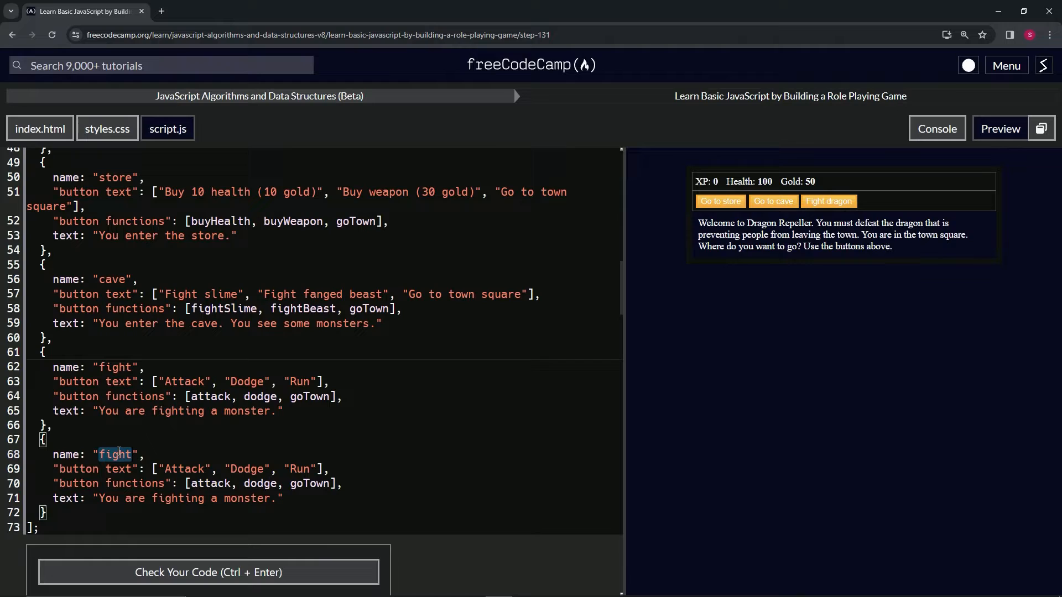
pyautogui.press('Delete')
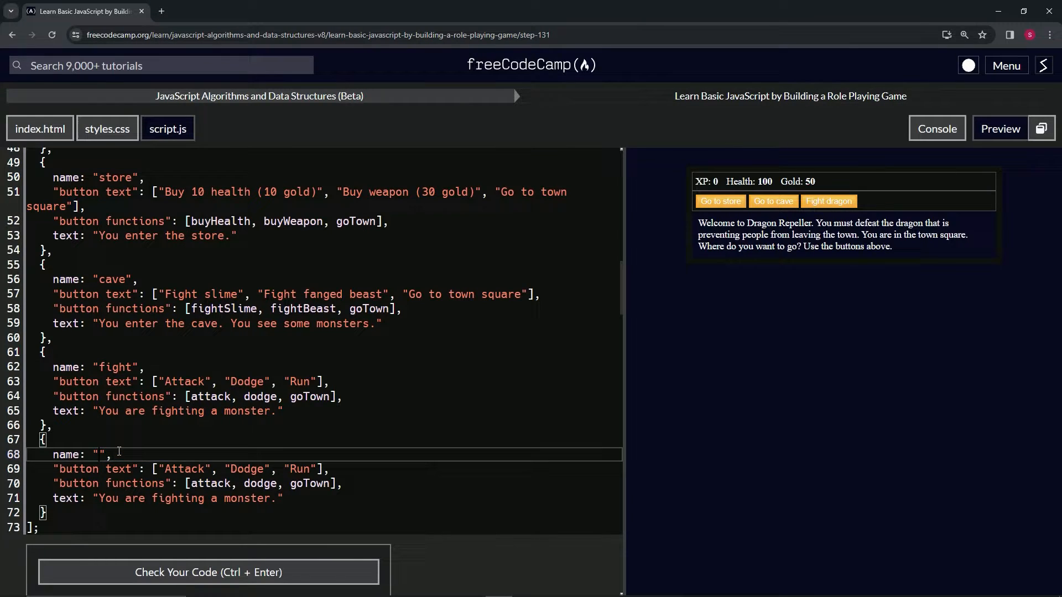
pyautogui.write('kill monster')
pyautogui.click(324, 469)
pyautogui.write('Go to town square')
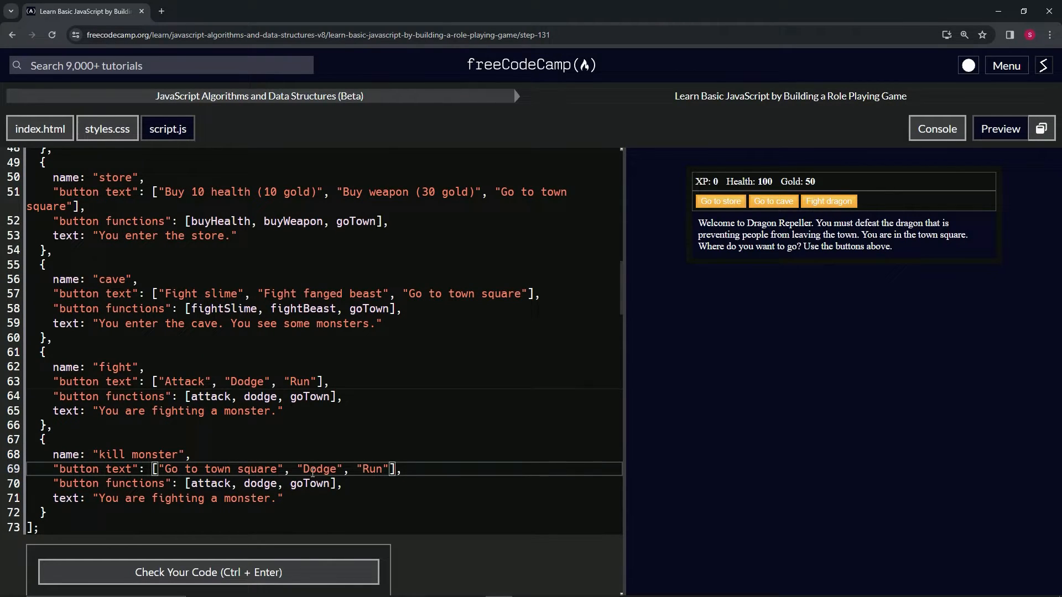
pyautogui.write('"Go to town square", "Go to town square"')
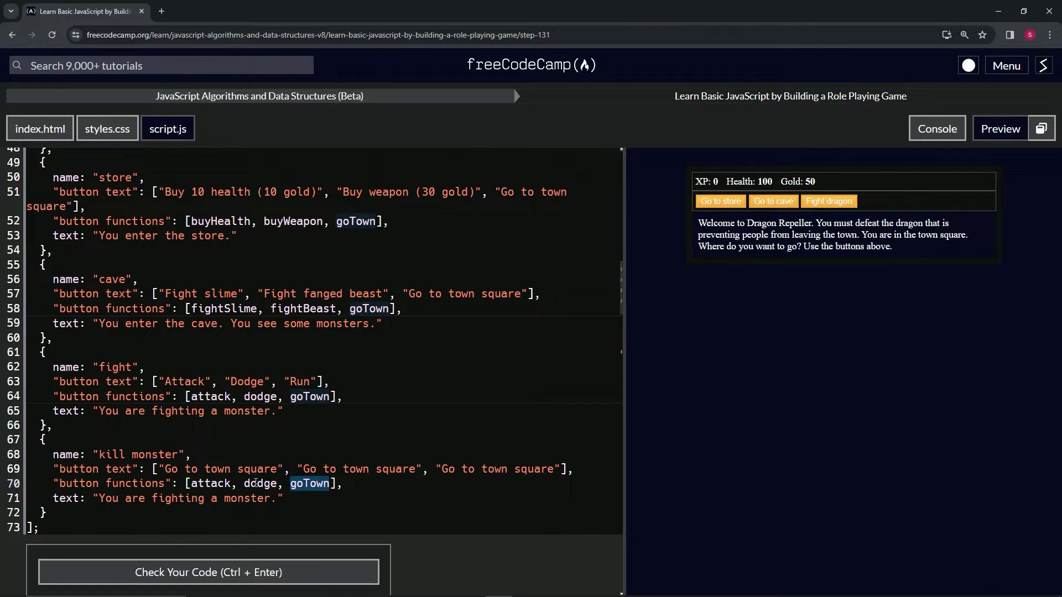
pyautogui.write('goTown, goTown, goTown')
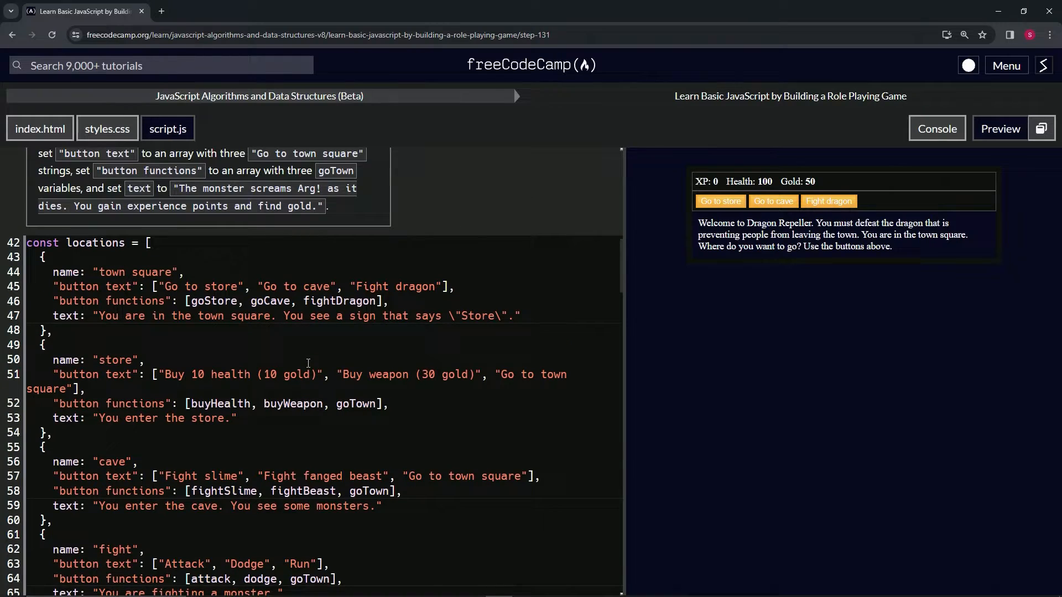
# Replace the text with the monster-screams sentence ending 'You gain experience points and find gold.'.
pyautogui.scroll(-3)
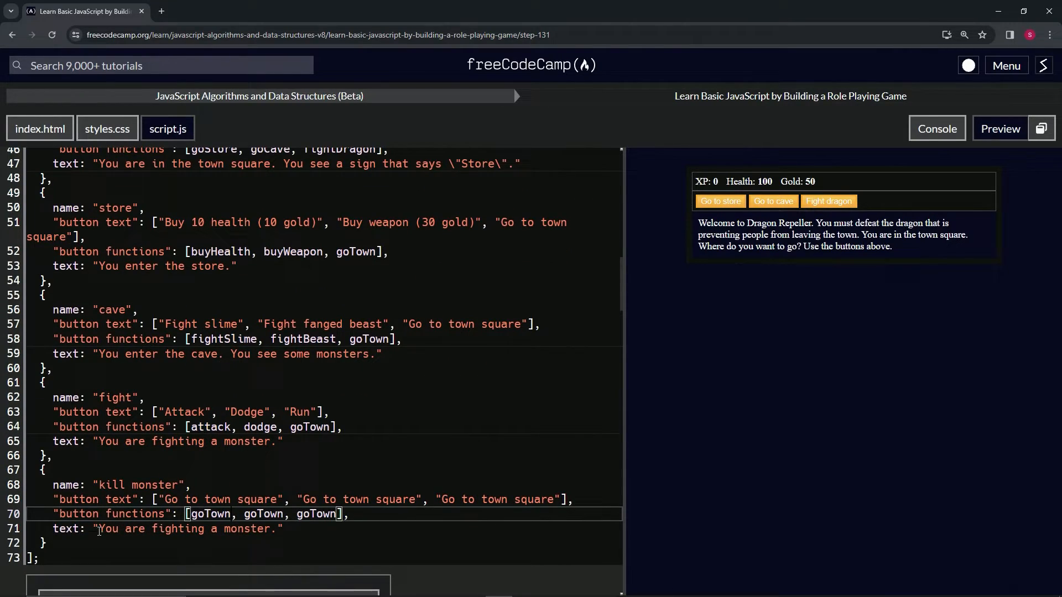
pyautogui.doubleClick(182, 529)
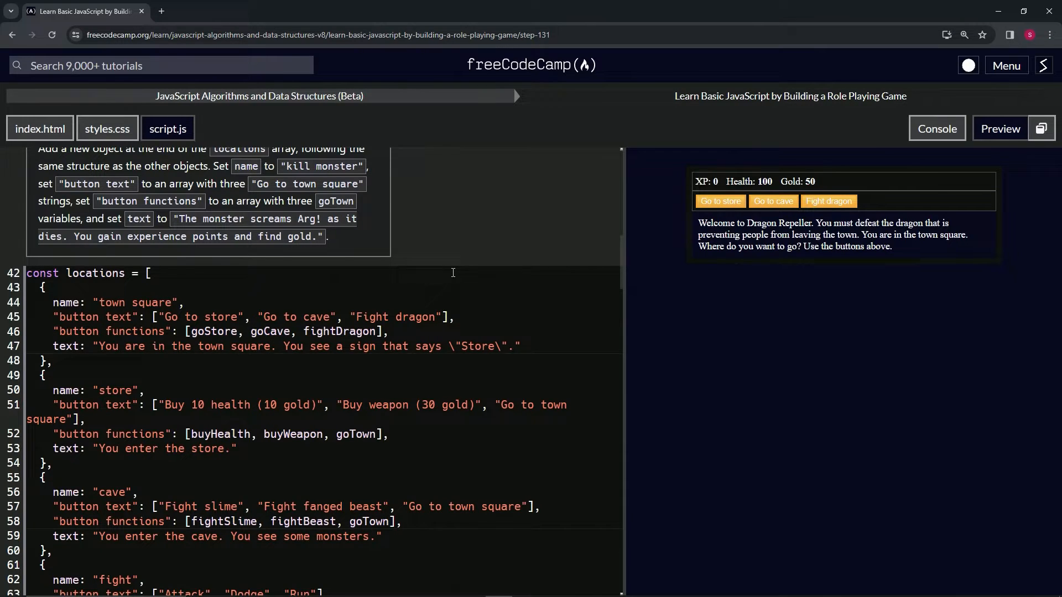
pyautogui.scroll(-3)
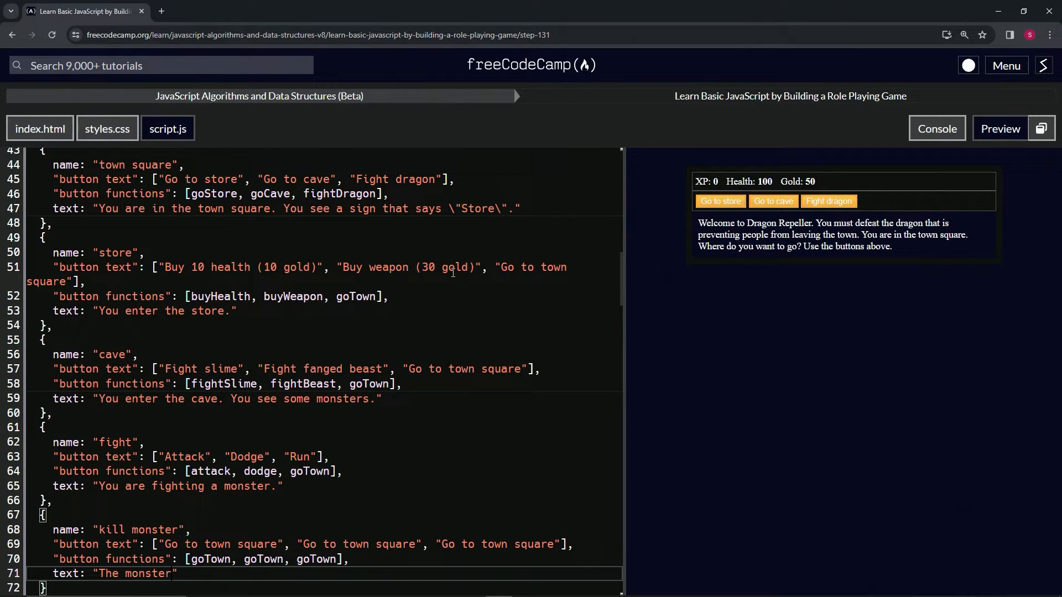
pyautogui.write('screams Arg! as it dies.')
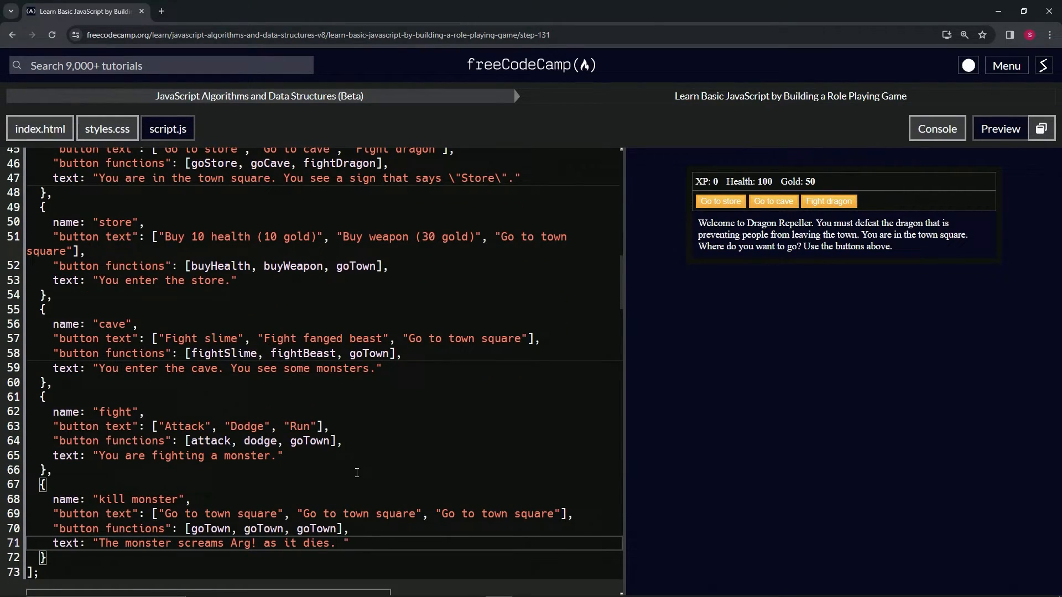
pyautogui.write('You gain e')
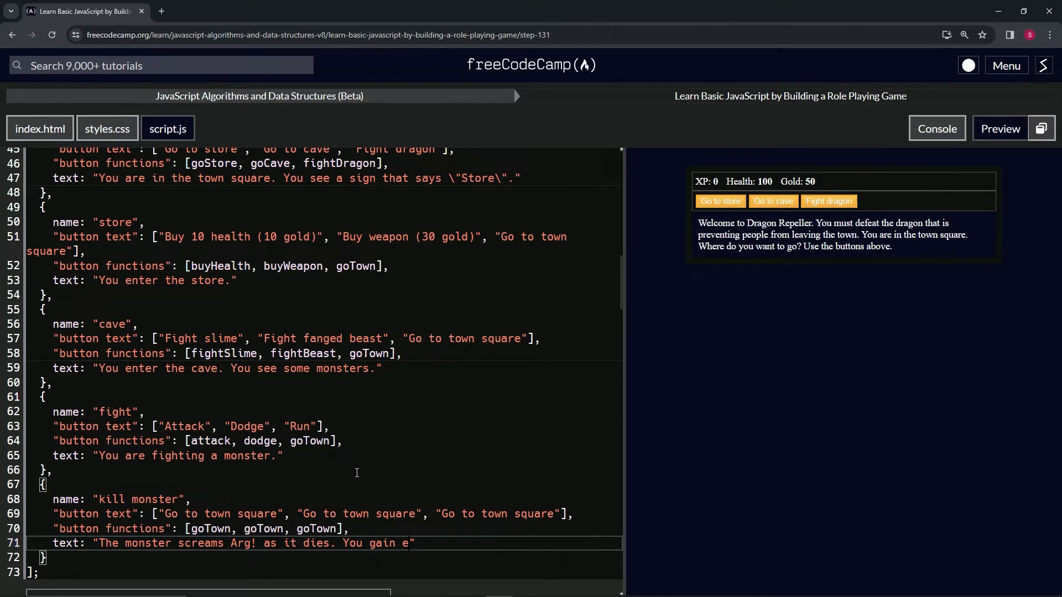
pyautogui.write('xperience poin')
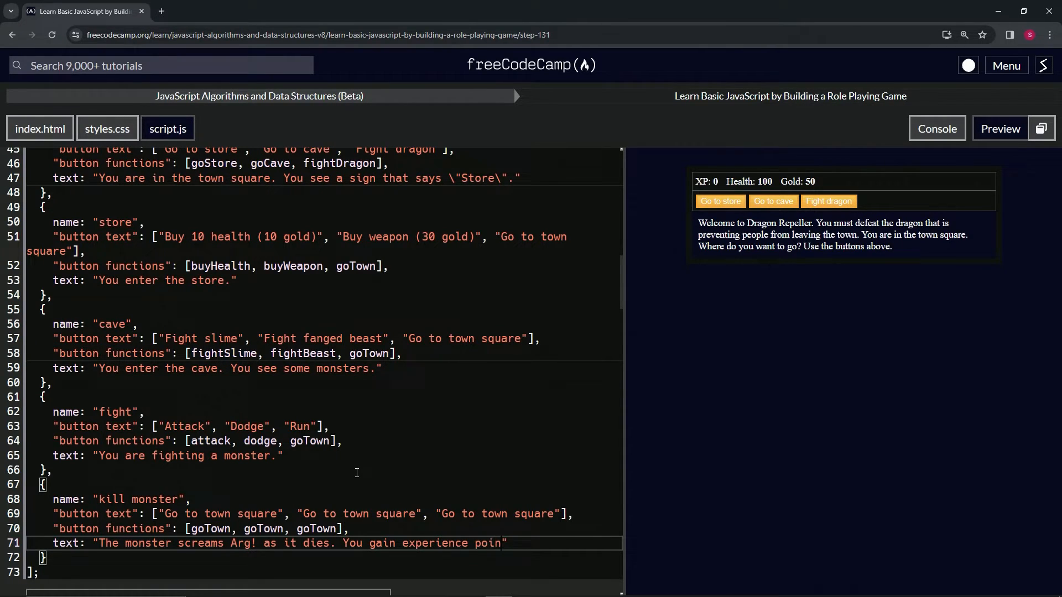
pyautogui.write('ts and find')
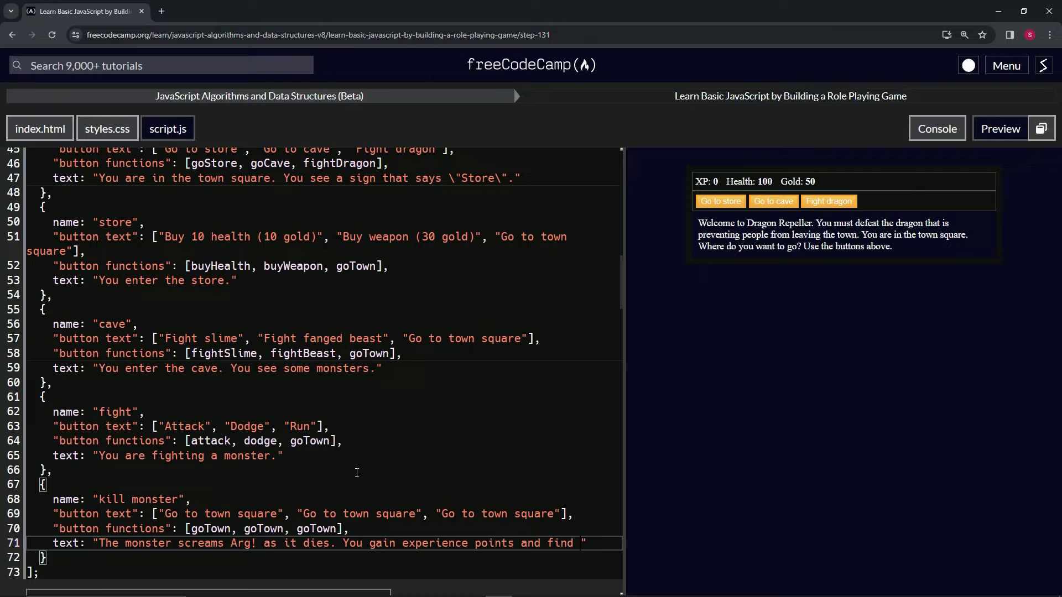
pyautogui.write('gold,')
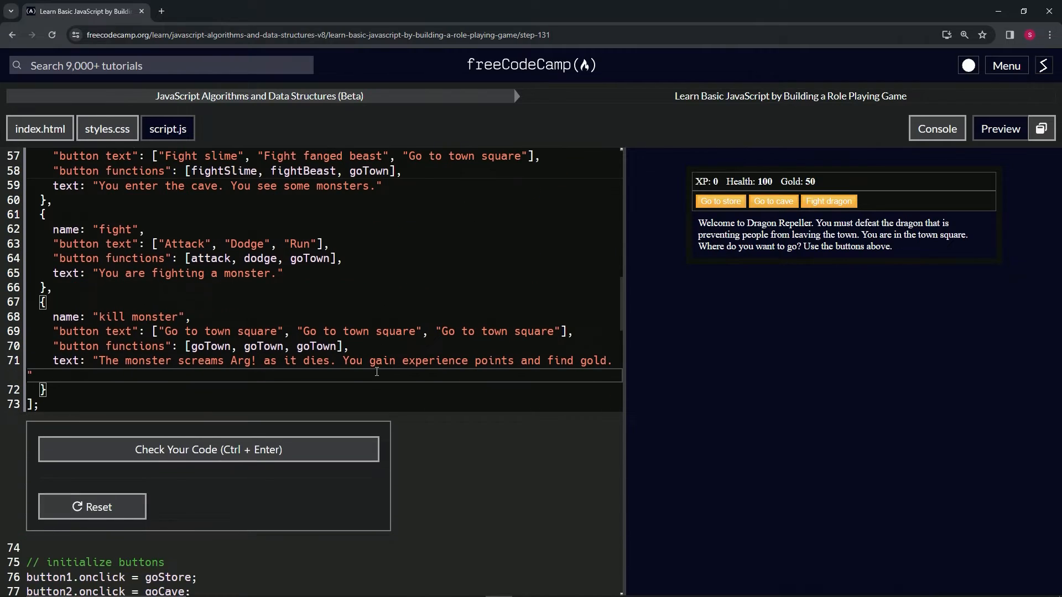
pyautogui.moveTo(209, 450)
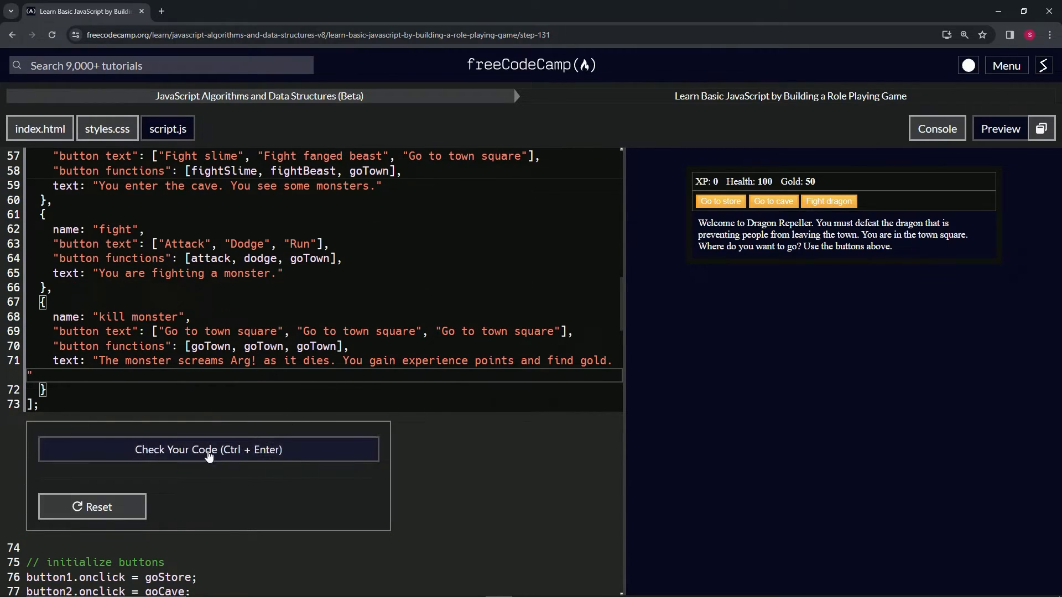
# Check the code, then fight the slime in the preview and return to town square.
pyautogui.click(208, 449)
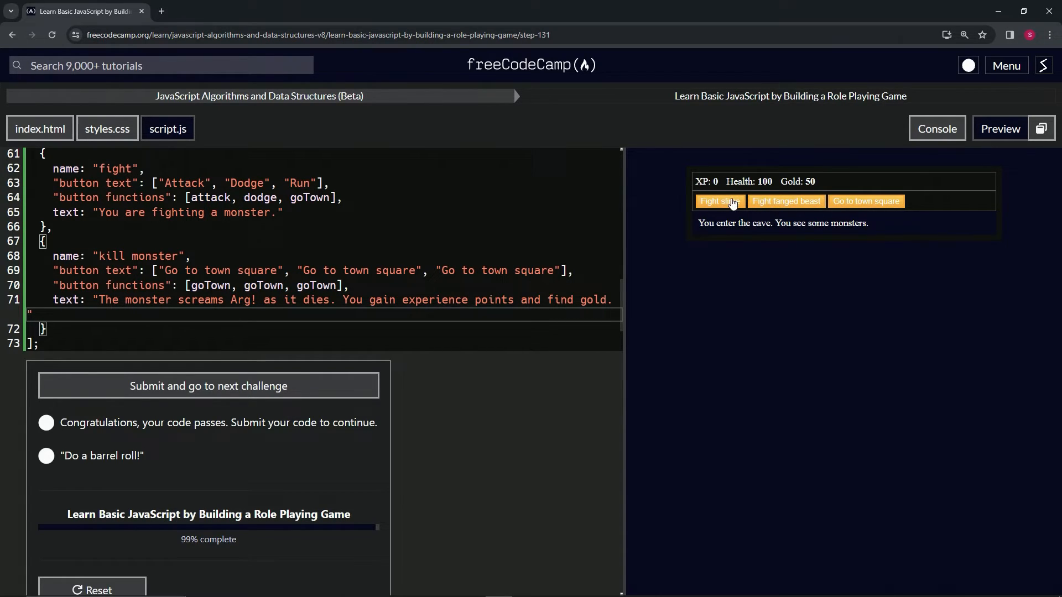
pyautogui.click(719, 201)
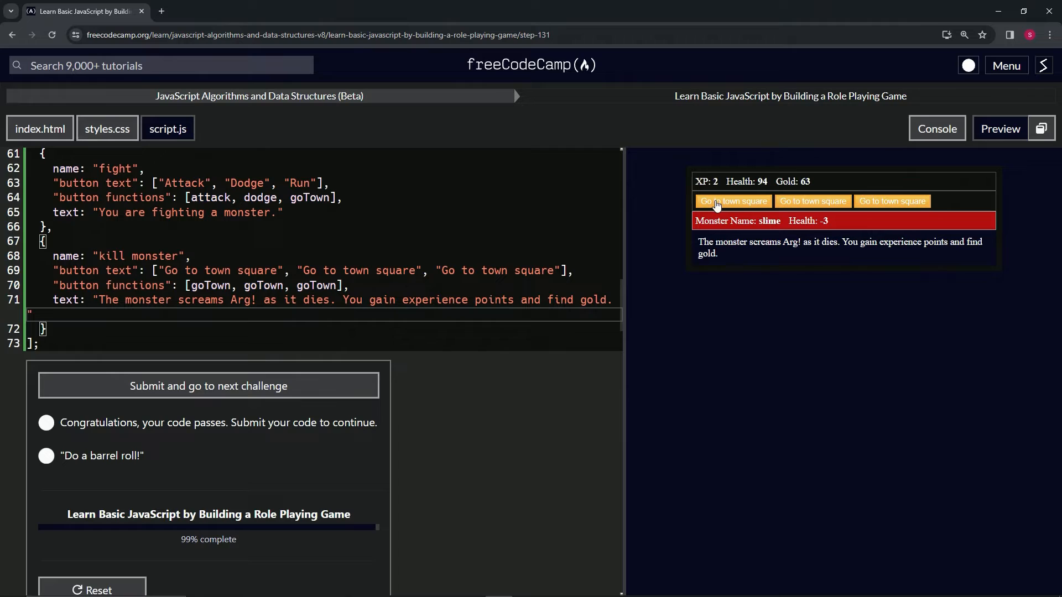
pyautogui.moveTo(851, 227)
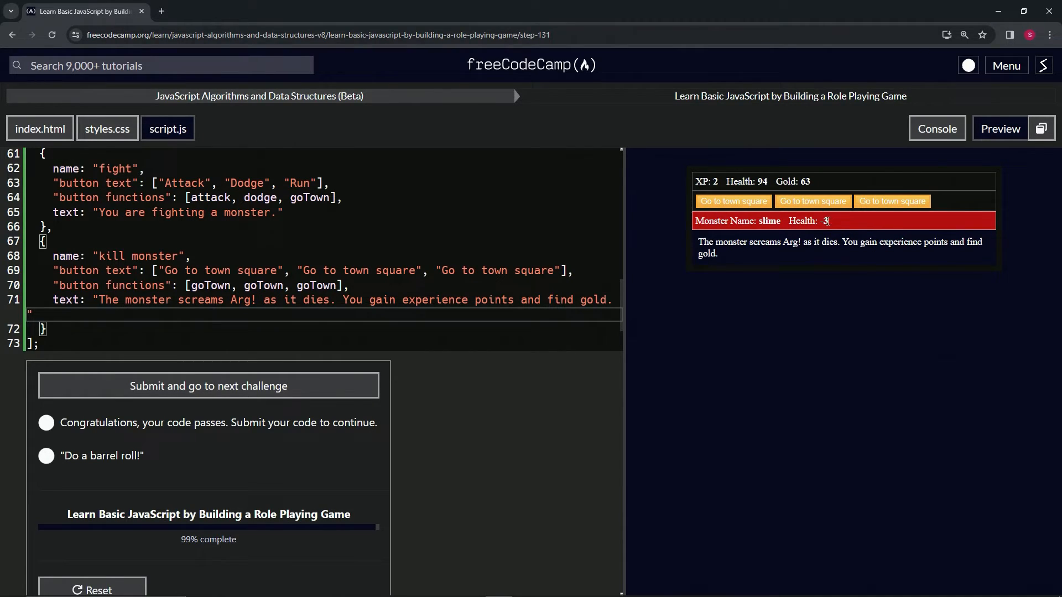
pyautogui.moveTo(734, 205)
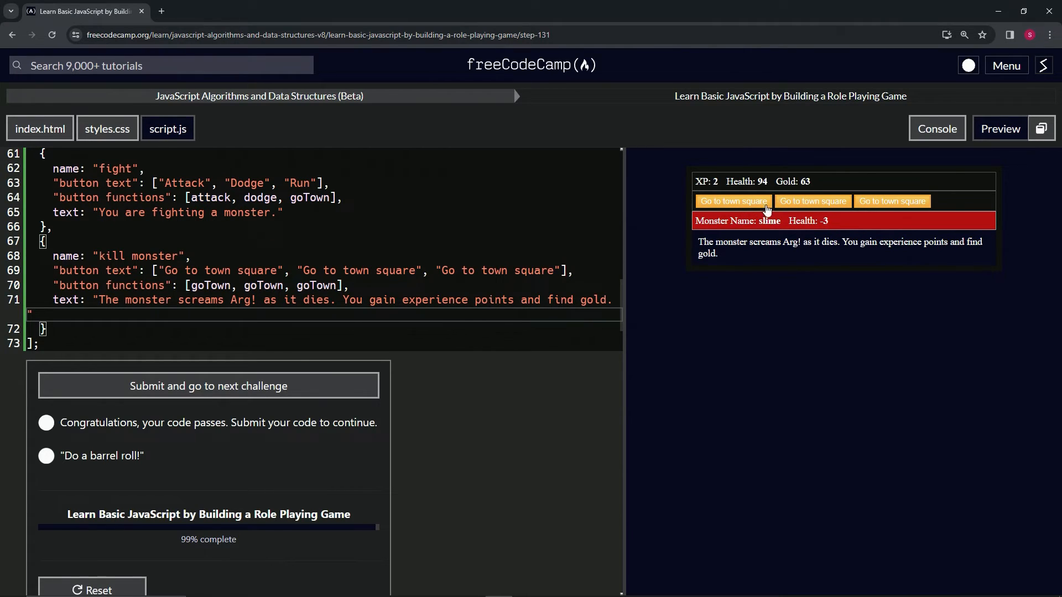
pyautogui.click(733, 200)
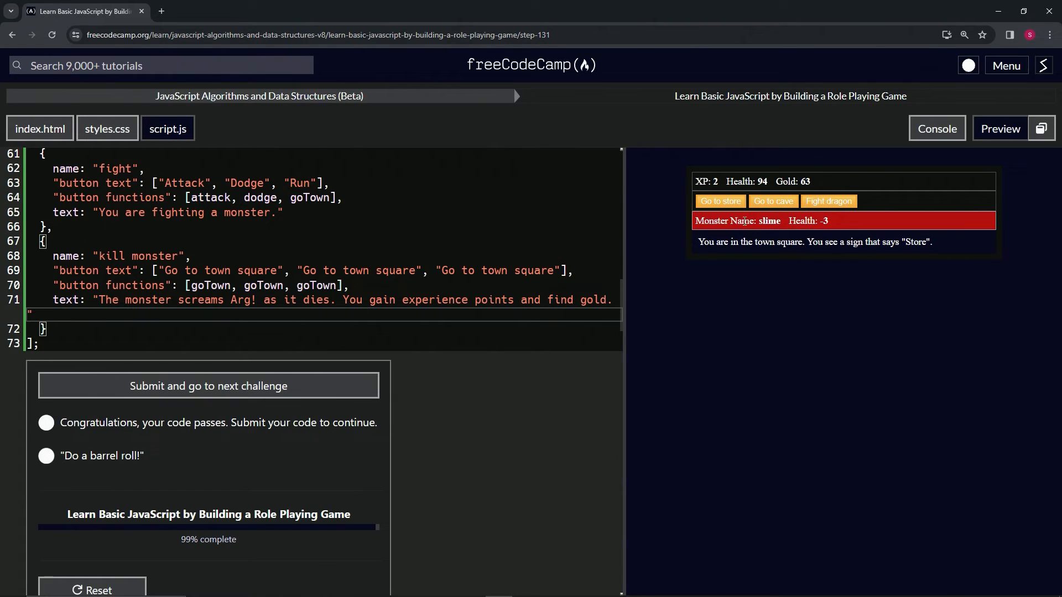
# Submit the passing Step 131 code and advance to Step 132.
pyautogui.scroll(-3)
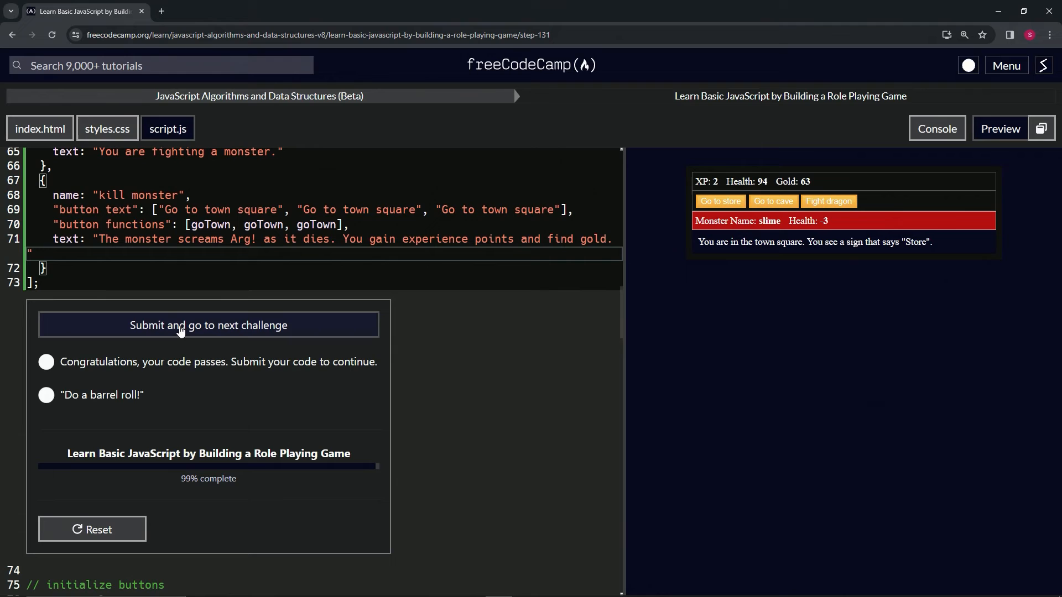
pyautogui.click(208, 325)
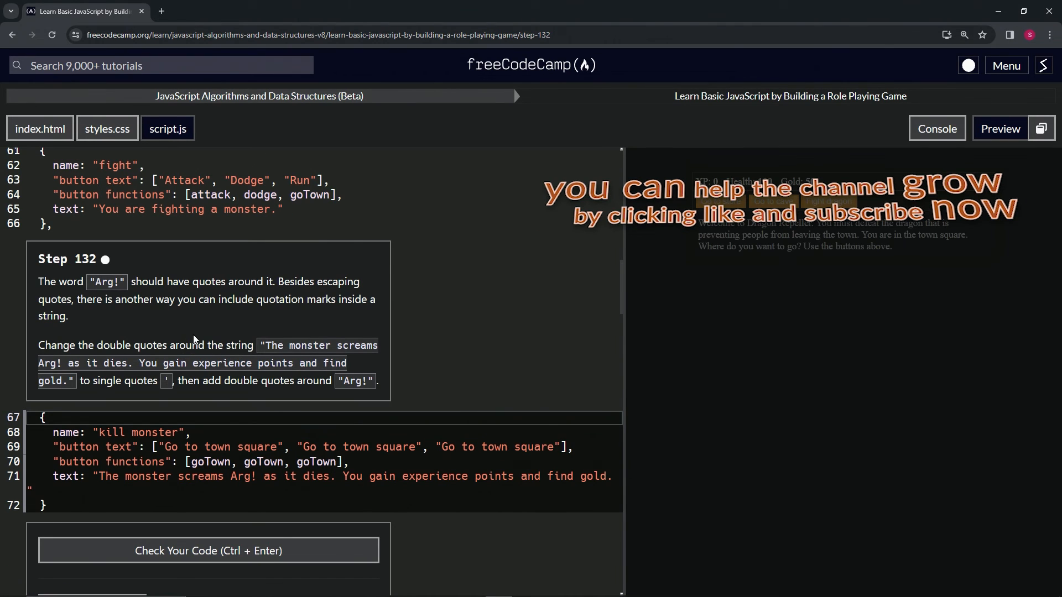
pyautogui.moveTo(115, 276)
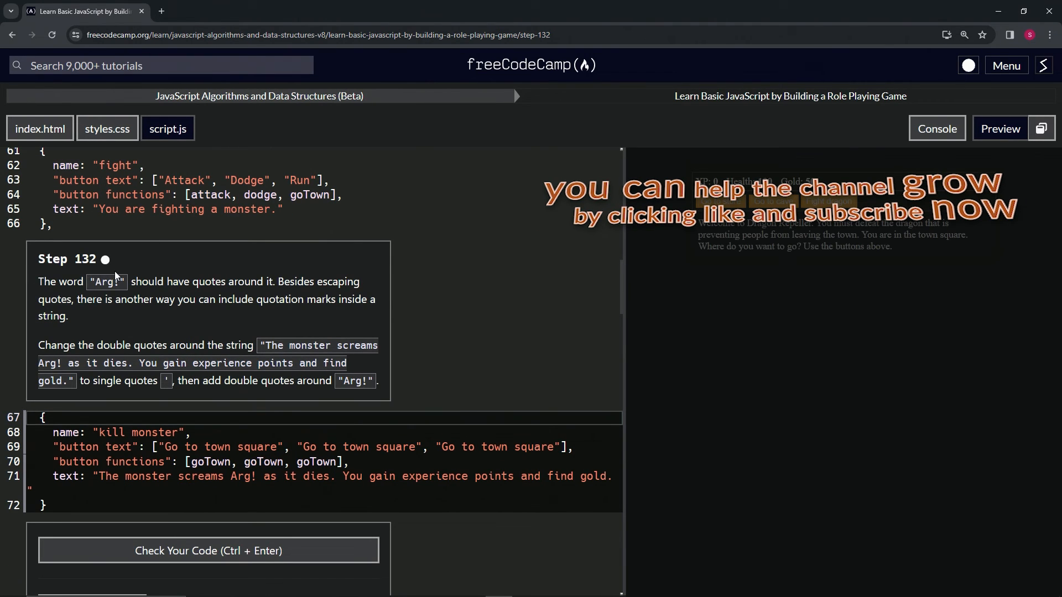